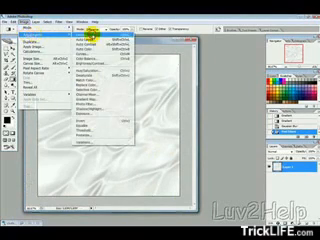
Step: Bring up the Levels adjustment via Image > Adjustments for the white silky fabric texture
{"action": "left_click", "coordinate": [104, 56]}
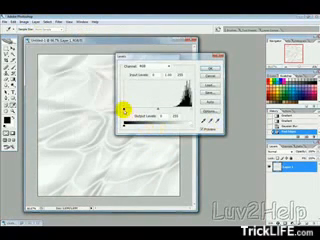